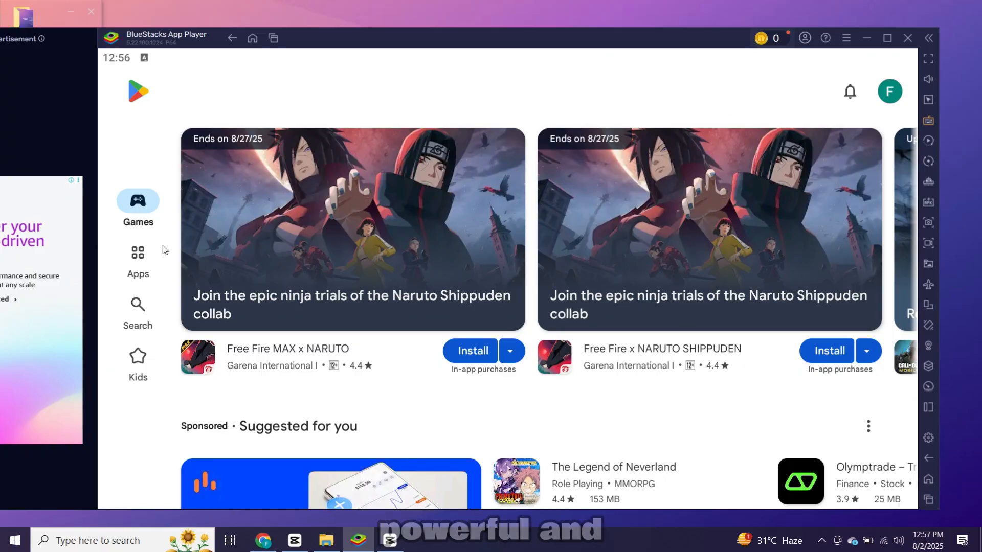
Search the Play Store for 'hill' and pick the hill climb racing suggestion
left_click(137, 307)
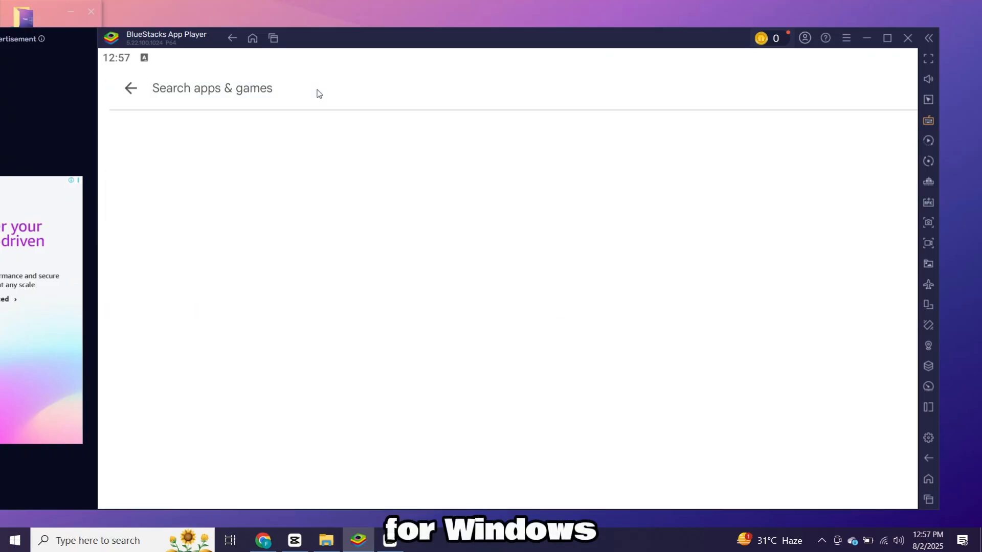
type("hill")
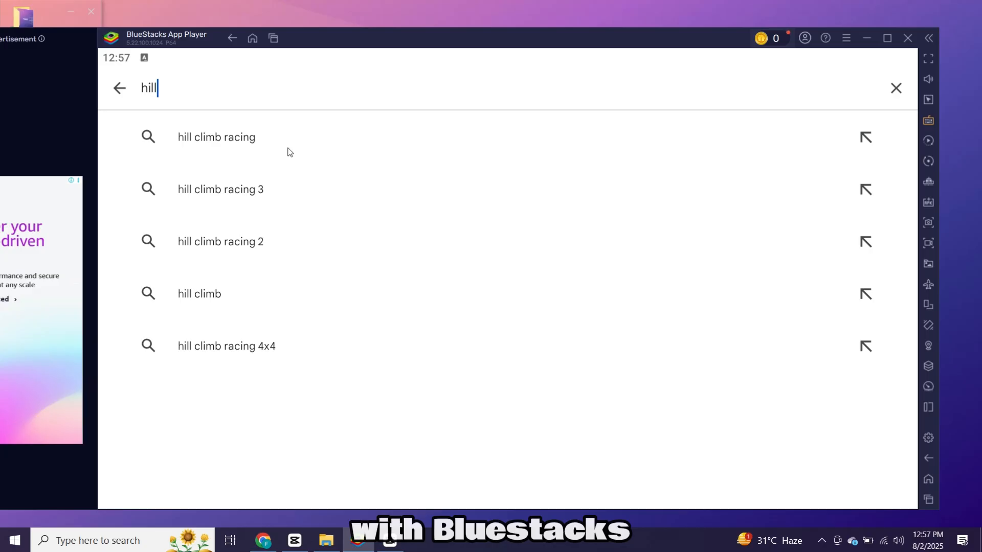
left_click(216, 137)
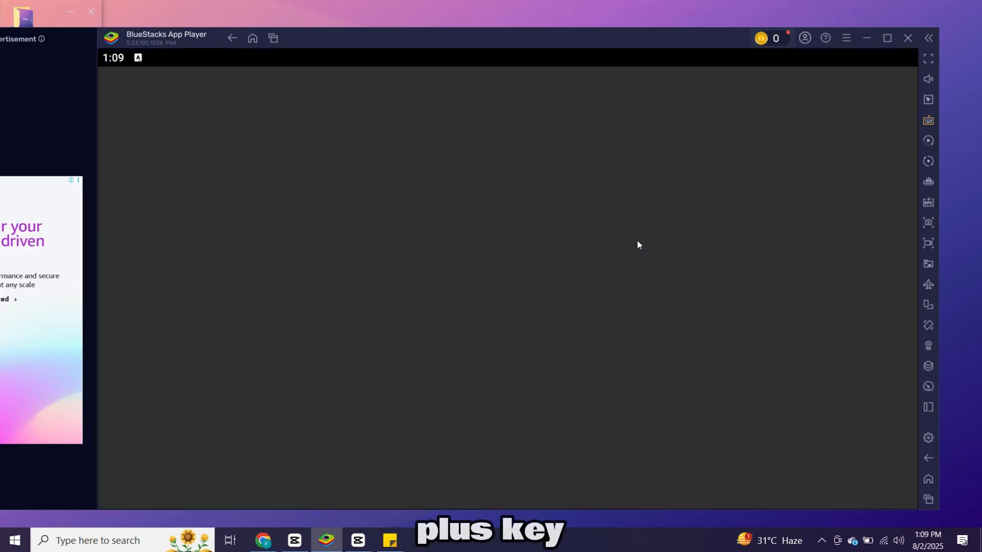
Launch Hill Climb Racing and dismiss the fullscreen and keyboard-and-mouse tip popups
left_click(928, 58)
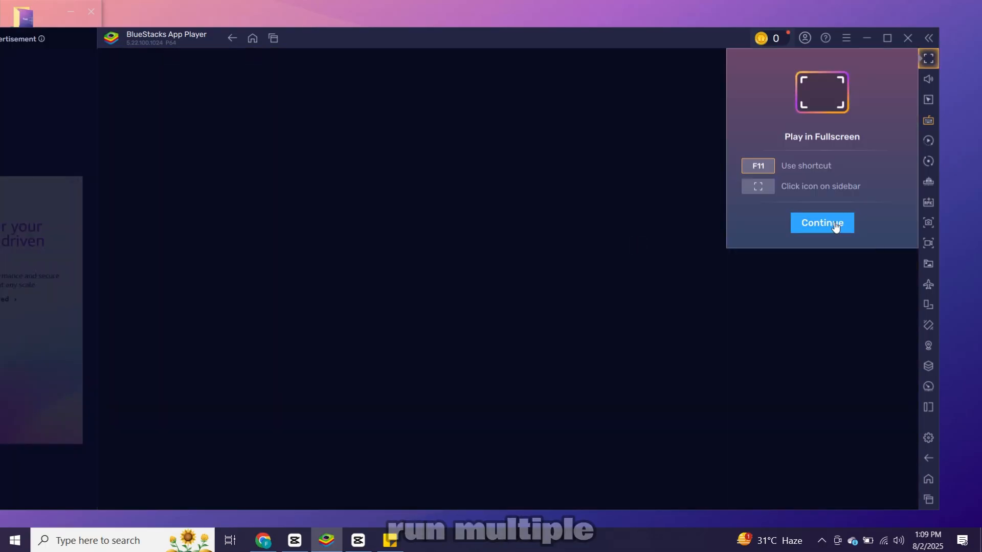
left_click(821, 223)
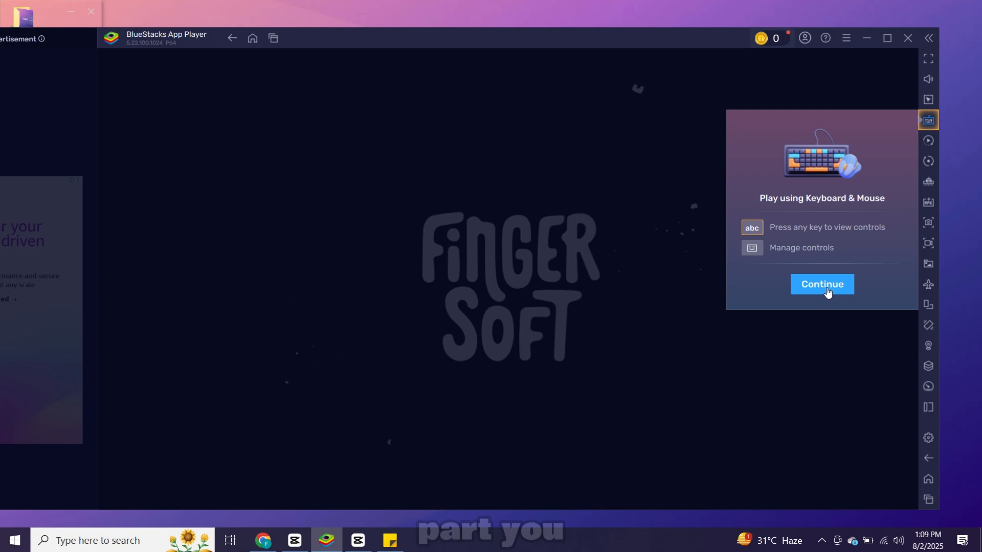
left_click(821, 284)
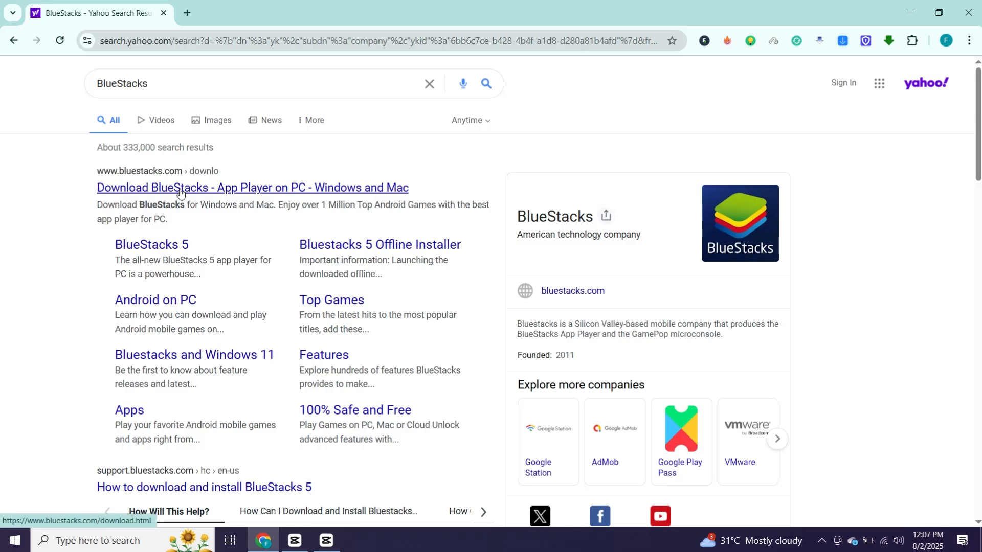
Download the BlueStacks installer from bluestacks.com and run it from its Downloads folder
left_click(252, 187)
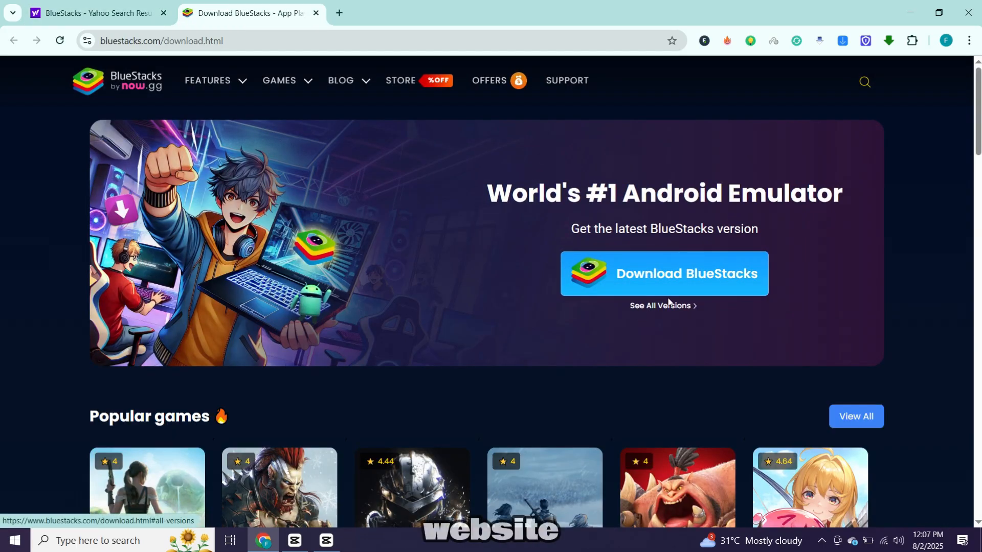
left_click(659, 307)
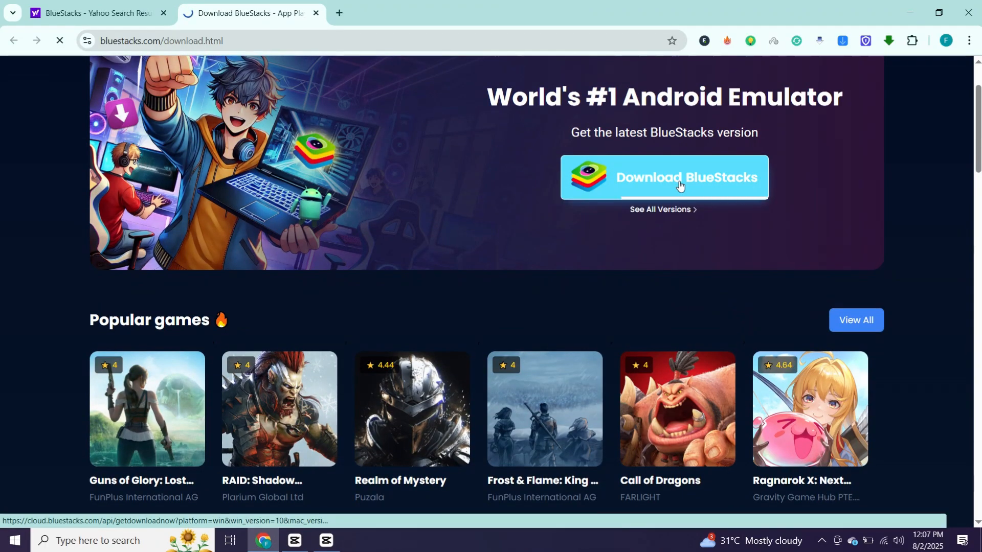
left_click(664, 178)
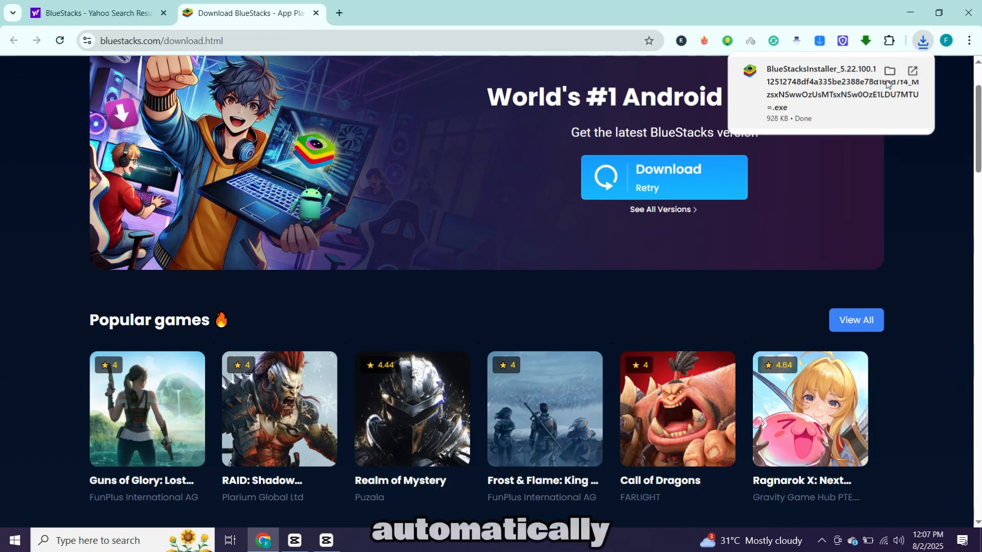
left_click(889, 70)
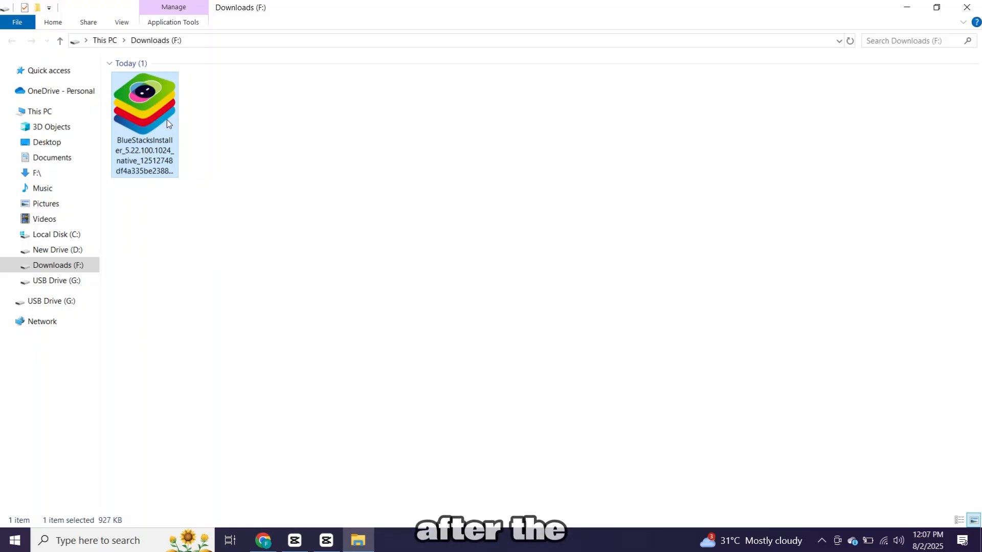
double_click(144, 100)
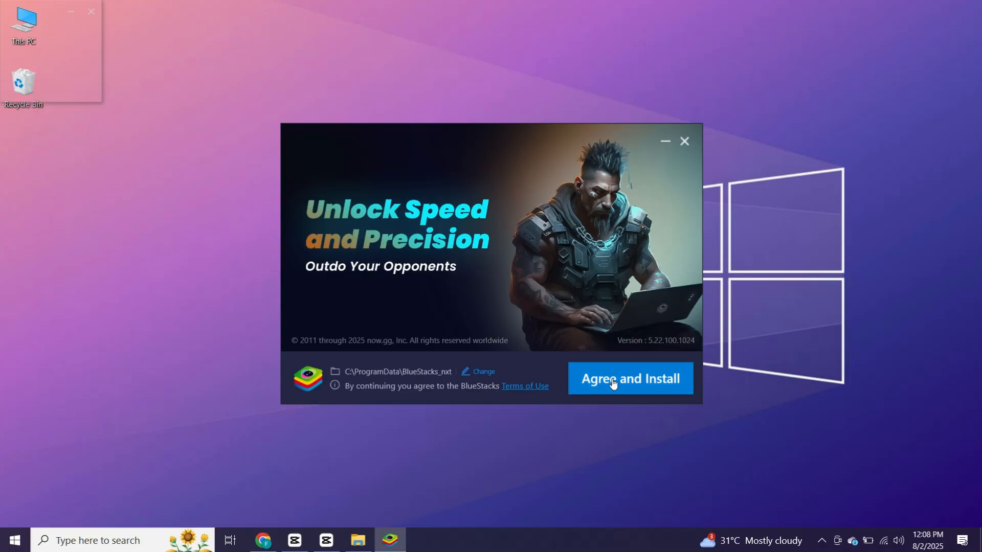
Accept the terms and install BlueStacks to the default location
left_click(629, 378)
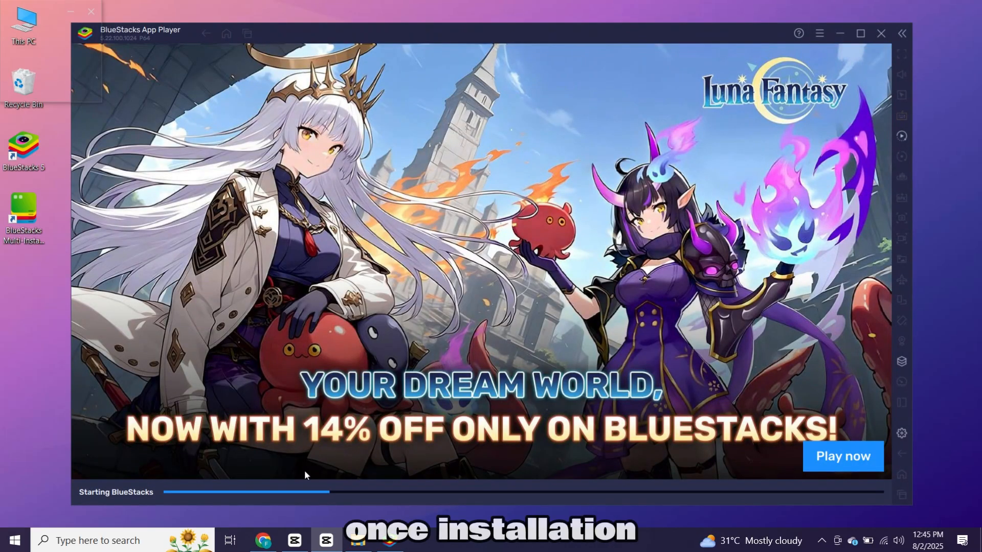
mouse_move(665, 471)
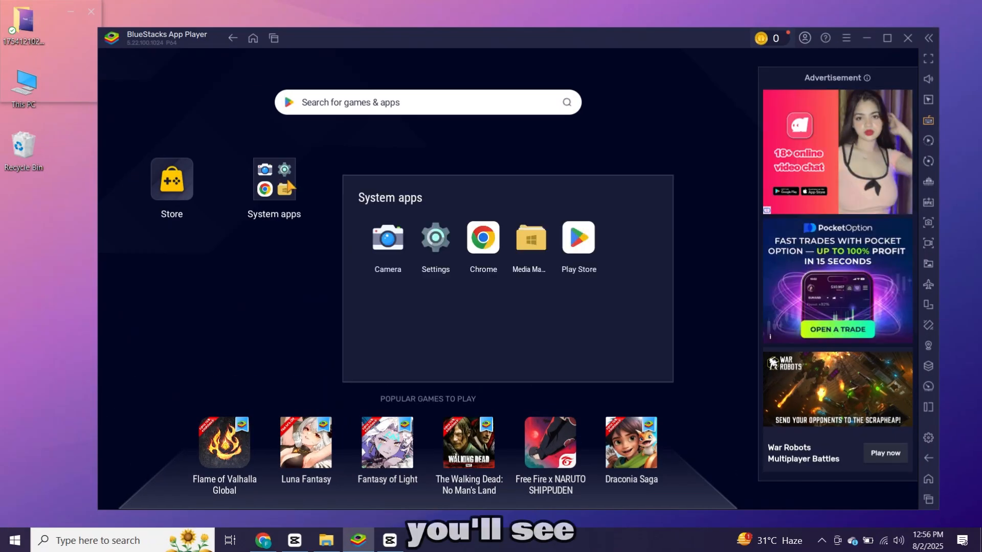
Launch the Play Store from the BlueStacks home screen
left_click(578, 237)
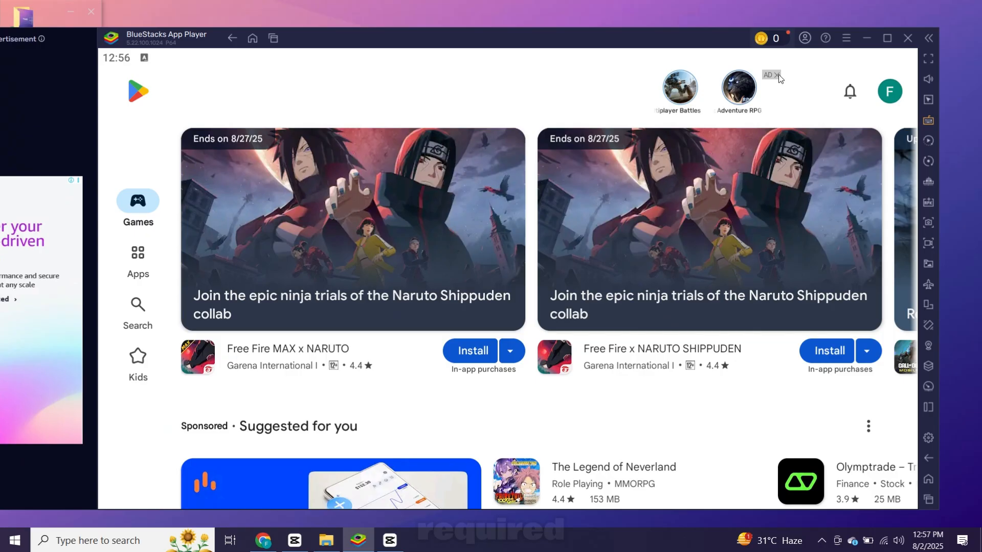
Close the header ad, search 'hill', and install Hill Climb Racing by Fingersoft
left_click(777, 74)
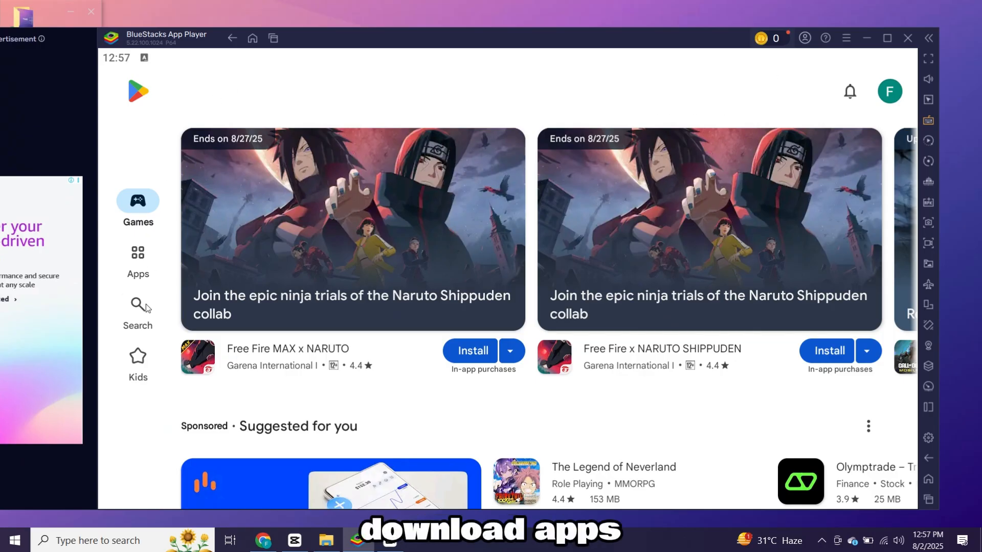
left_click(137, 313)
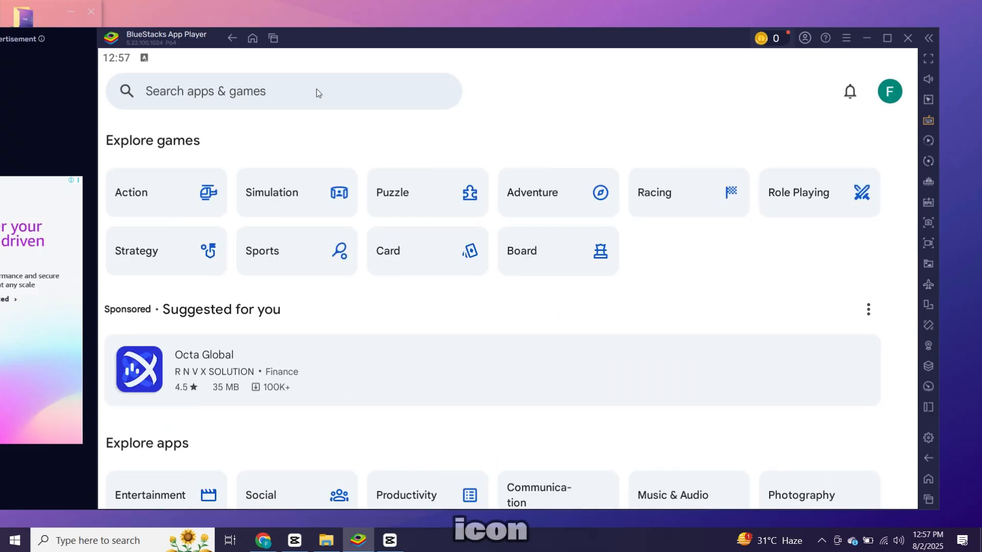
type("hill")
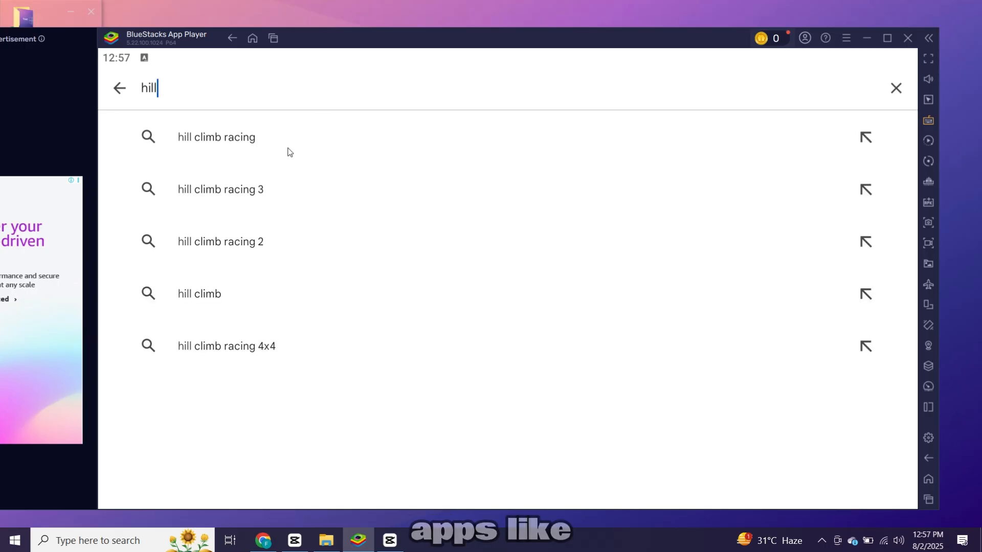
left_click(215, 137)
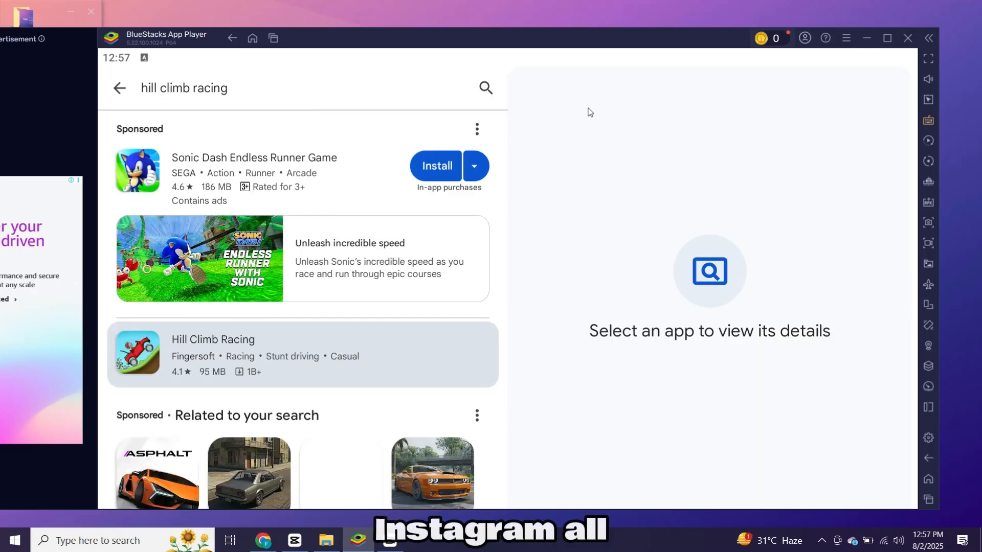
left_click(212, 354)
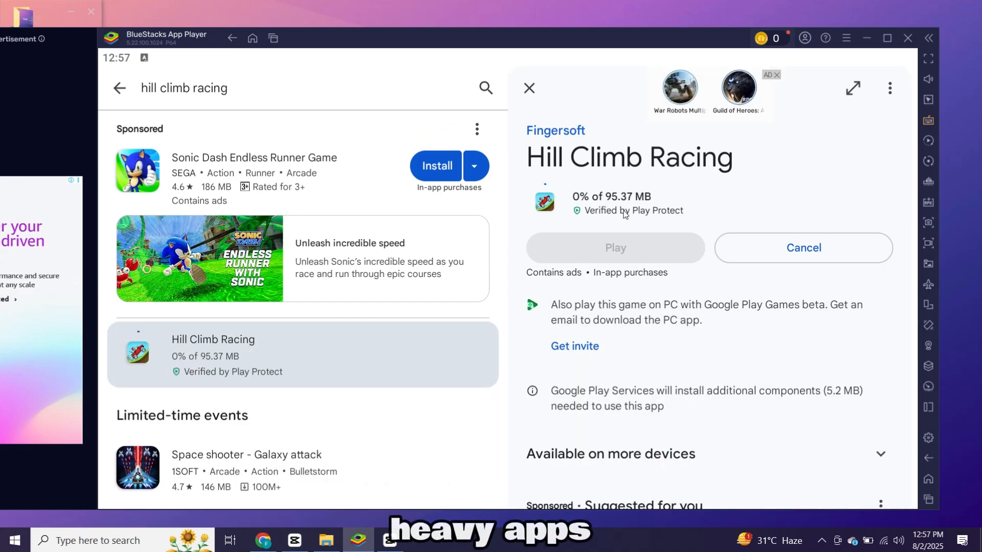
Play Hill Climb Racing, dismiss the fullscreen tip, and accept the Terms of Service
left_click(614, 247)
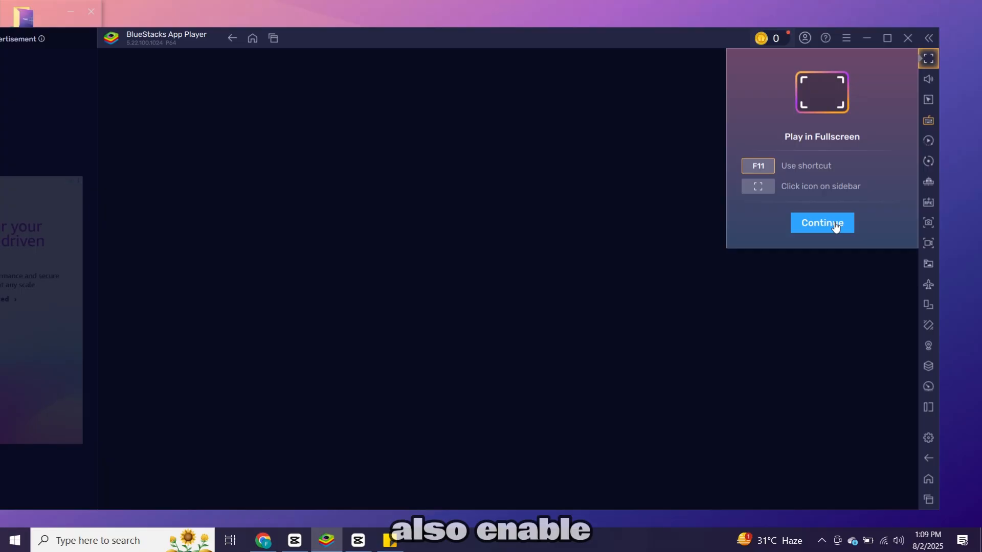
left_click(821, 222)
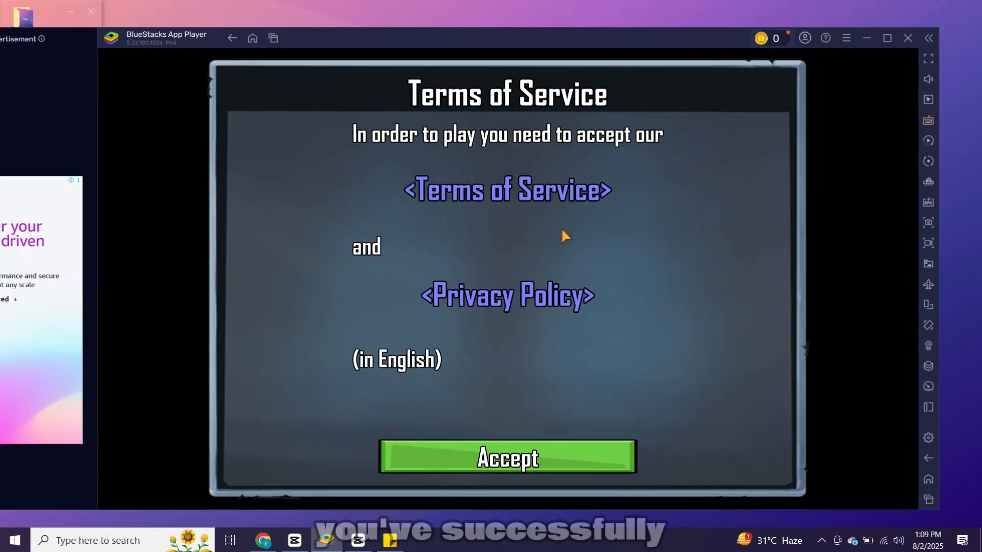
left_click(506, 456)
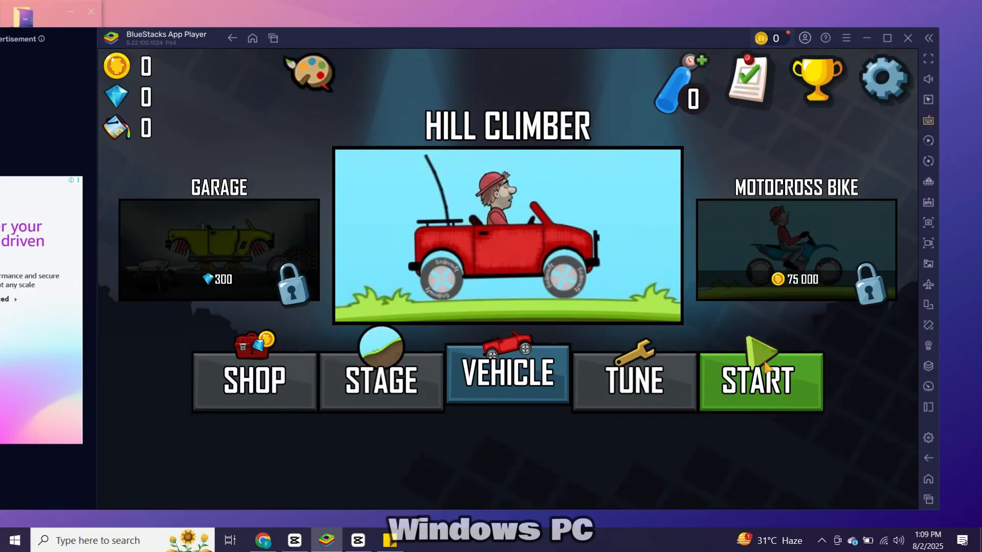